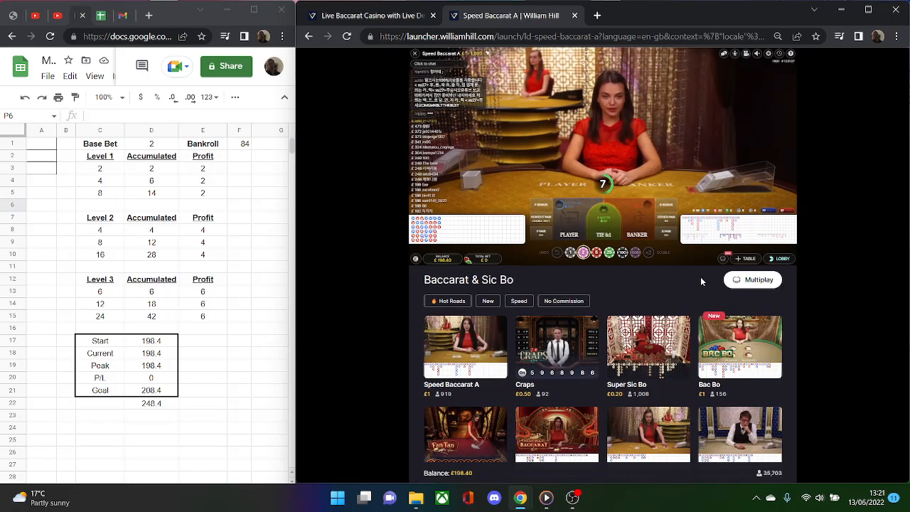
Step: Scroll the Baccarat & Sic Bo lobby down to the Speed Baccarat A tile
{"action": "scroll", "scroll_direction": "down", "scroll_amount": 3}
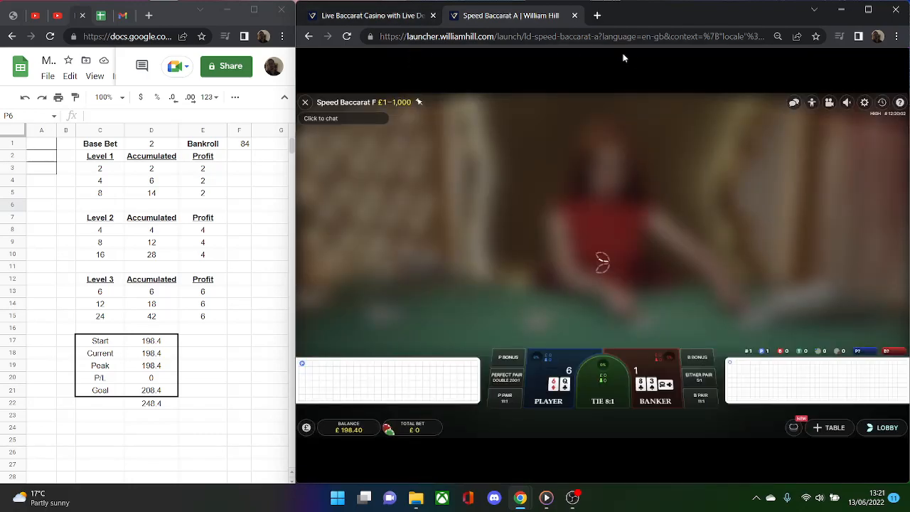
Step: Focus the Speed Baccarat A table while the stream loads, leaving the total bet at £0
{"action": "left_click", "coordinate": [847, 102]}
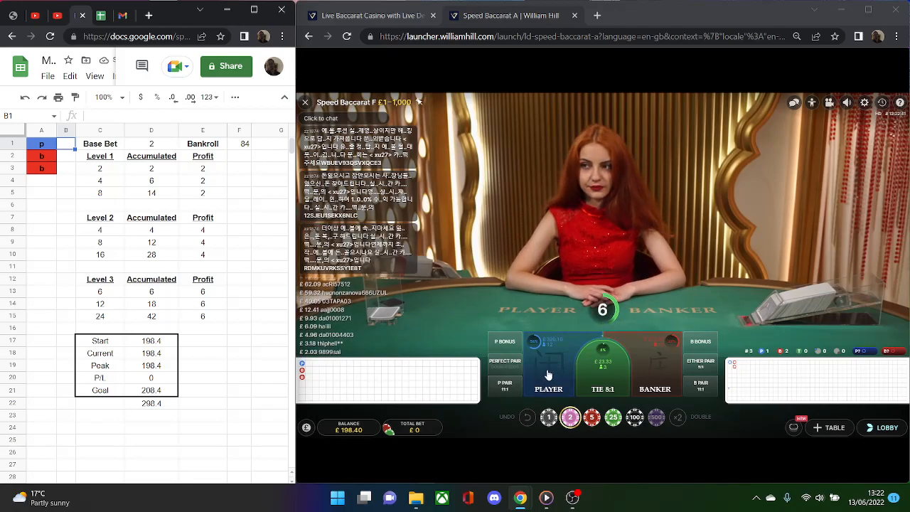
Step: Stake a £2 bet on the Speed Baccarat table for the next round
{"action": "left_click", "coordinate": [548, 386]}
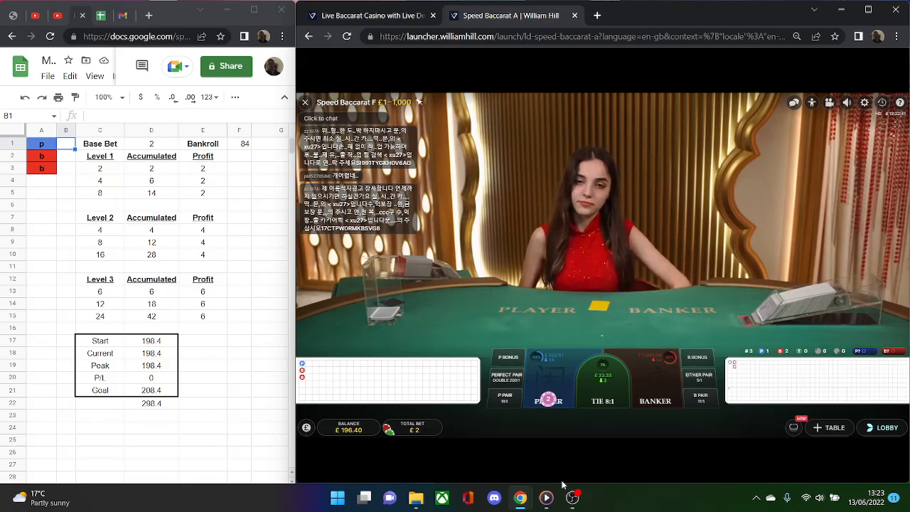
{"action": "left_click", "coordinate": [571, 497]}
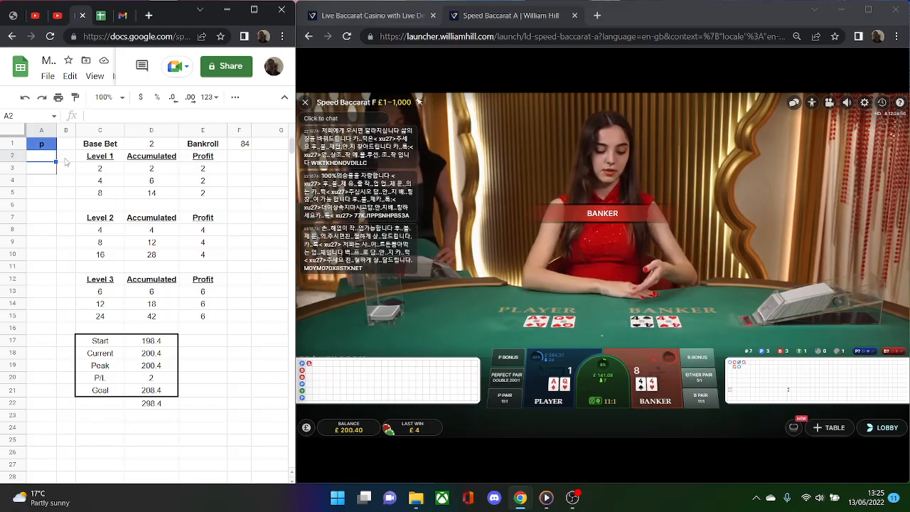
{"action": "type", "text": "b"}
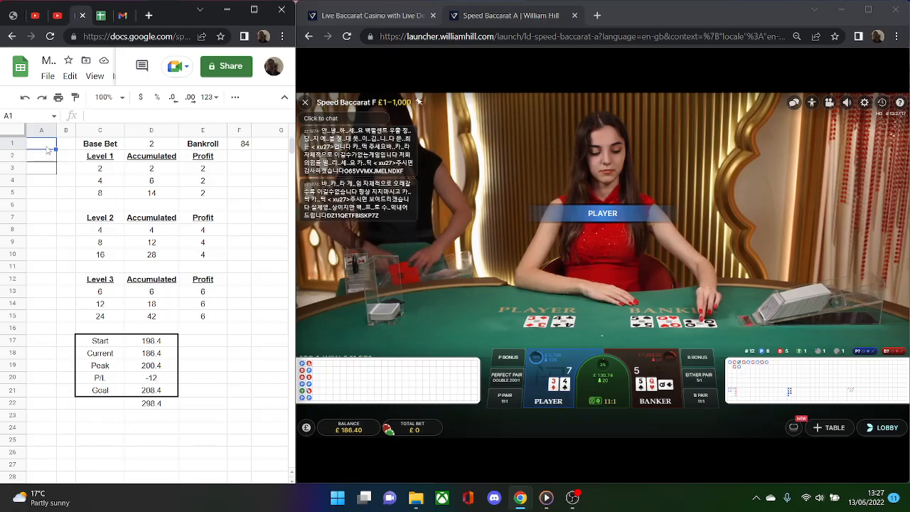
Step: Log P for the Player win in the tracker's results column
{"action": "type", "text": "P"}
{"action": "left_click", "coordinate": [151, 352]}
{"action": "type", "text": "190"}
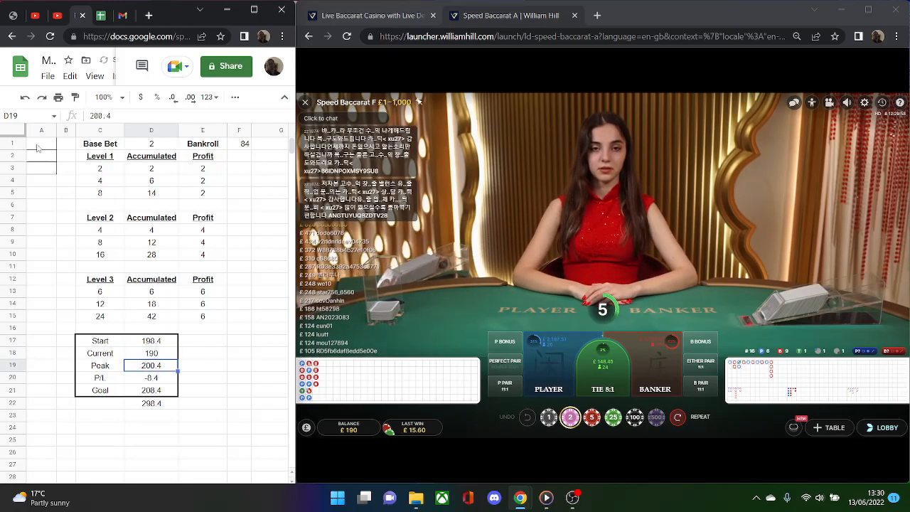
Step: Select cell A1 in the tracker after the Current cell reads 190 and P/L -8.4
{"action": "left_click", "coordinate": [39, 144]}
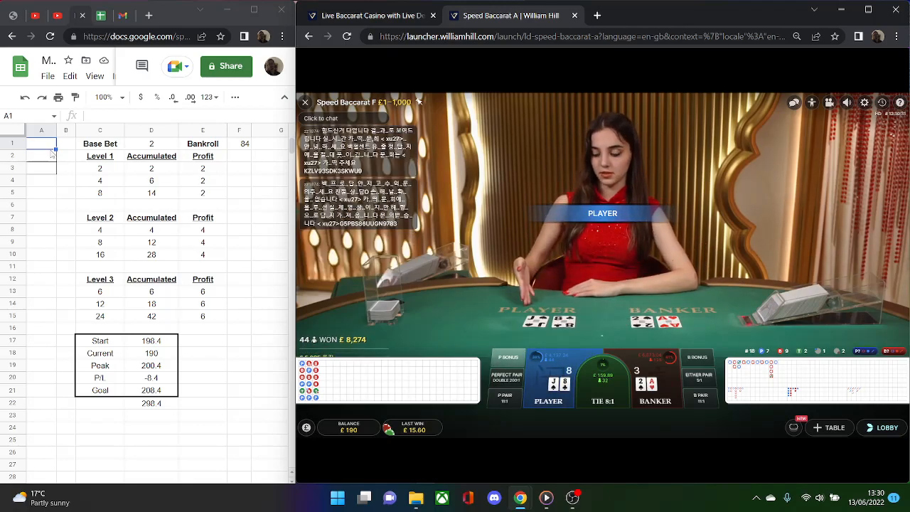
Step: Select a cell in the tracker sheet before staking the next Speed Baccarat bet
{"action": "left_click", "coordinate": [41, 155]}
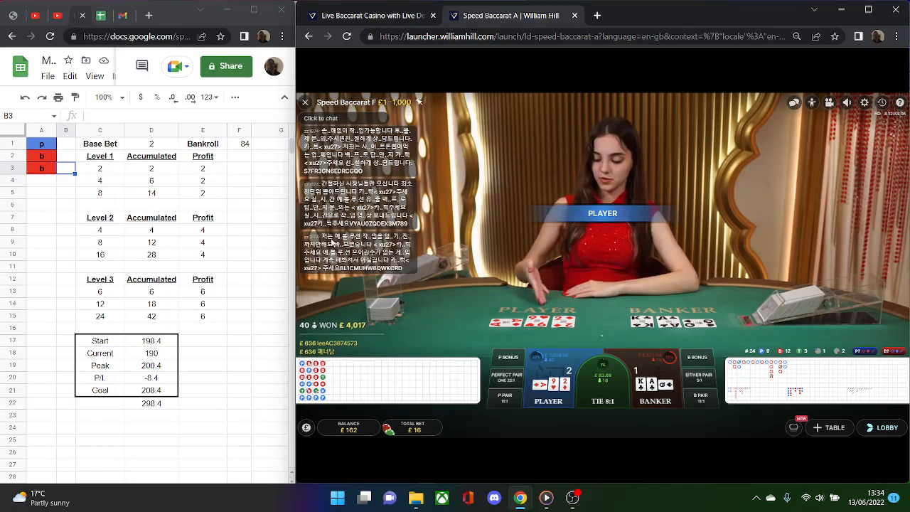
Step: Clear the tracker's logged round results while the round settles at a £162 balance
{"action": "left_click", "coordinate": [99, 291]}
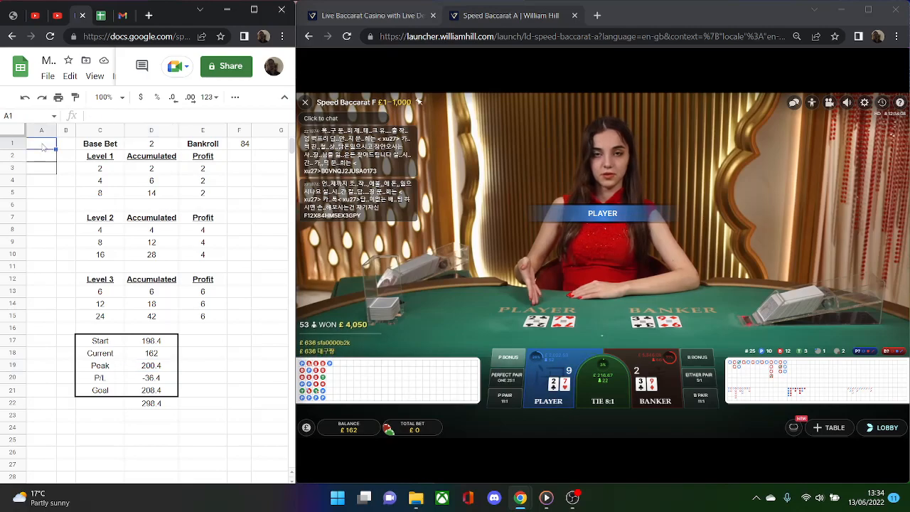
{"action": "left_click", "coordinate": [41, 155]}
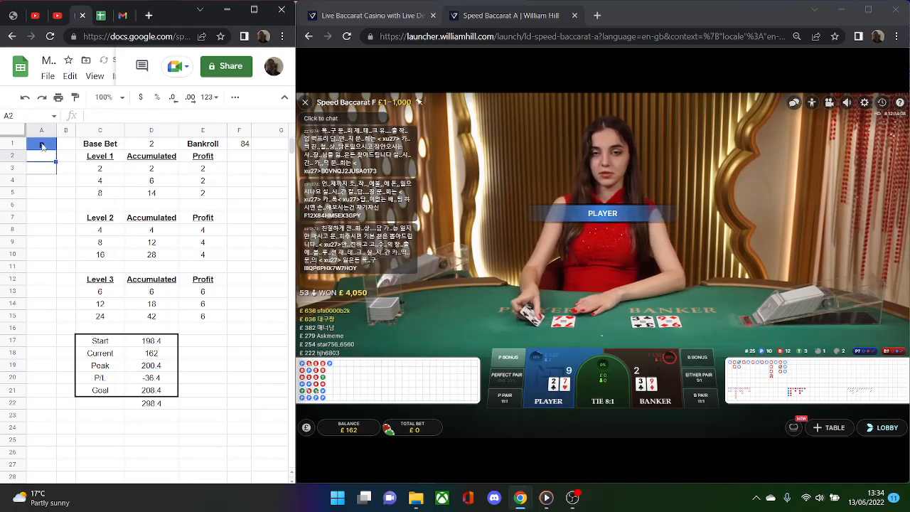